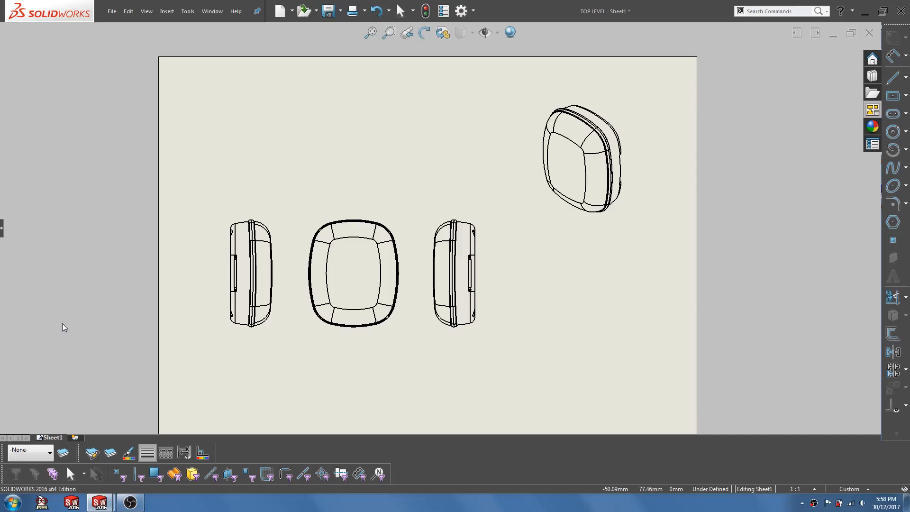
{"action": "mouse_move", "coordinate": [123, 327]}
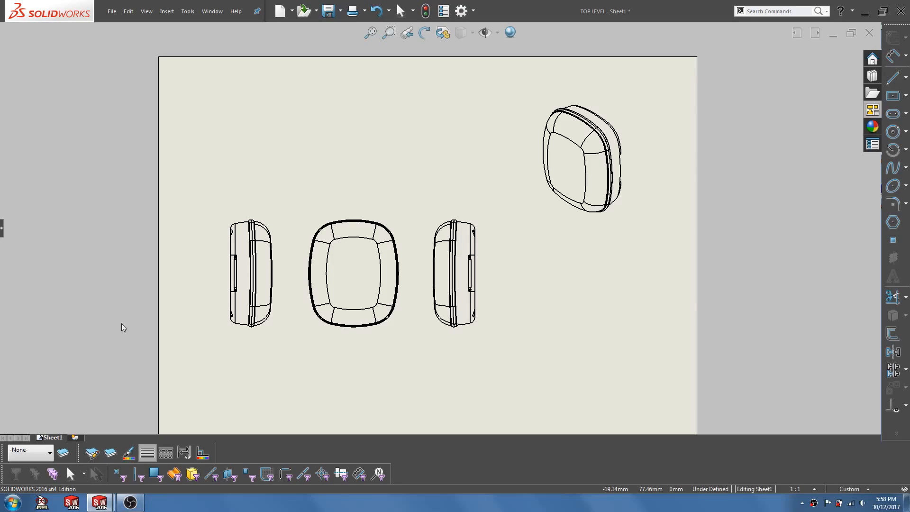
Step: Create a new layer named 'gasket' with its colour set to red
{"action": "left_click", "coordinate": [249, 276]}
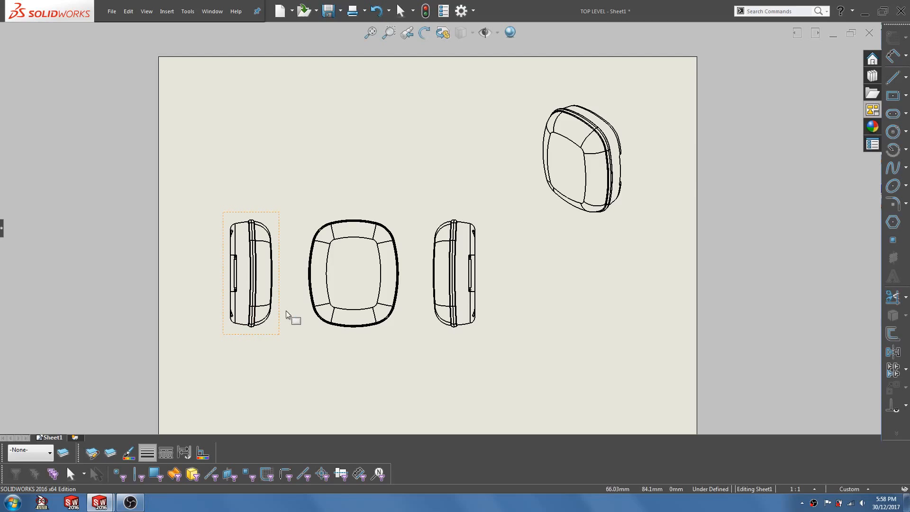
{"action": "left_click", "coordinate": [353, 273]}
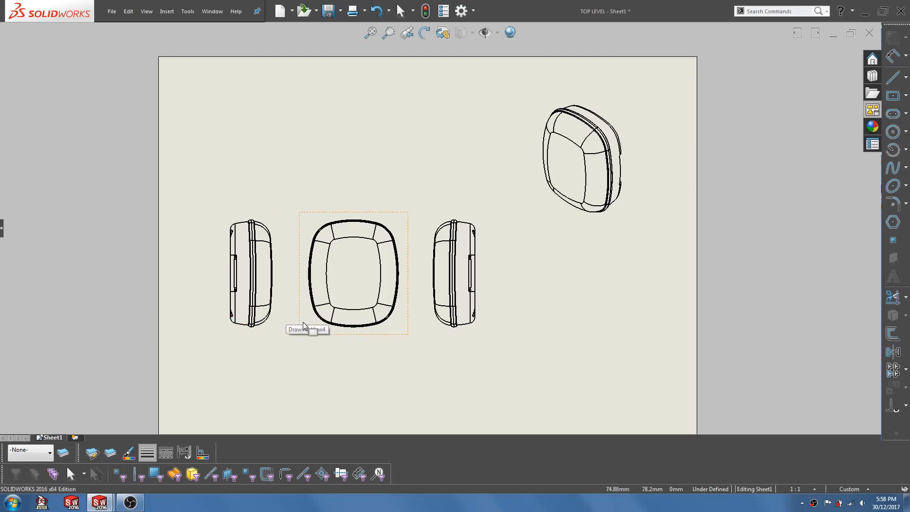
{"action": "mouse_move", "coordinate": [331, 304]}
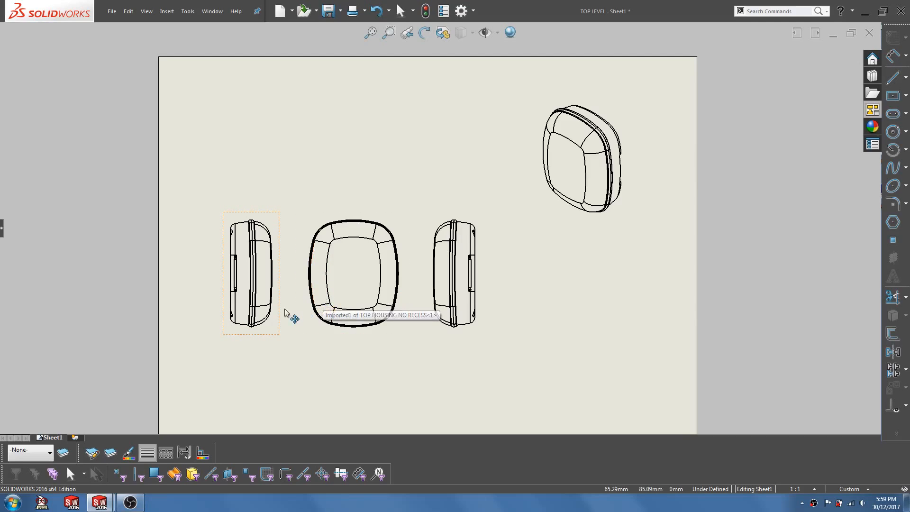
{"action": "mouse_move", "coordinate": [281, 312]}
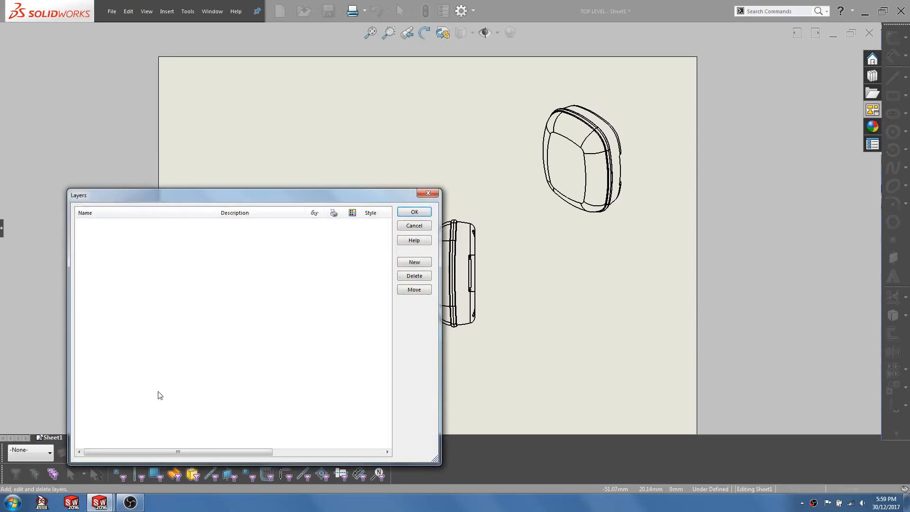
{"action": "left_click", "coordinate": [413, 261]}
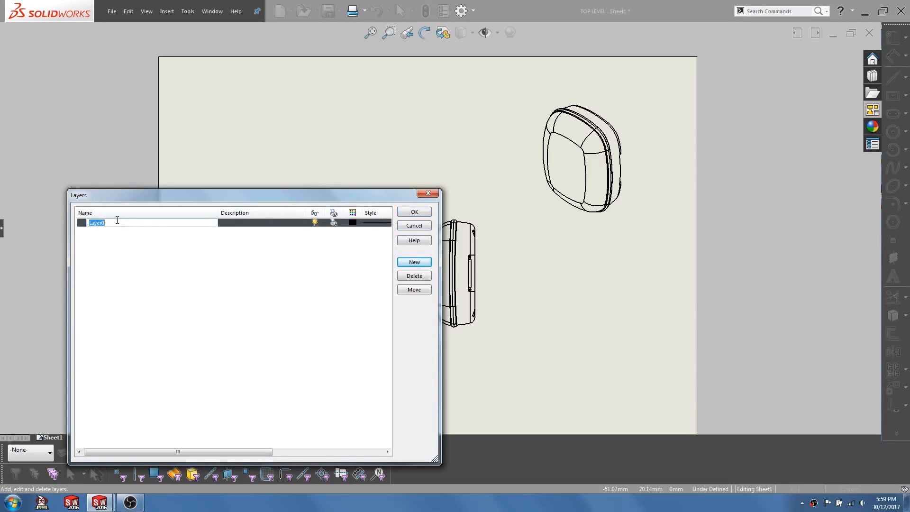
{"action": "type", "text": "gasket"}
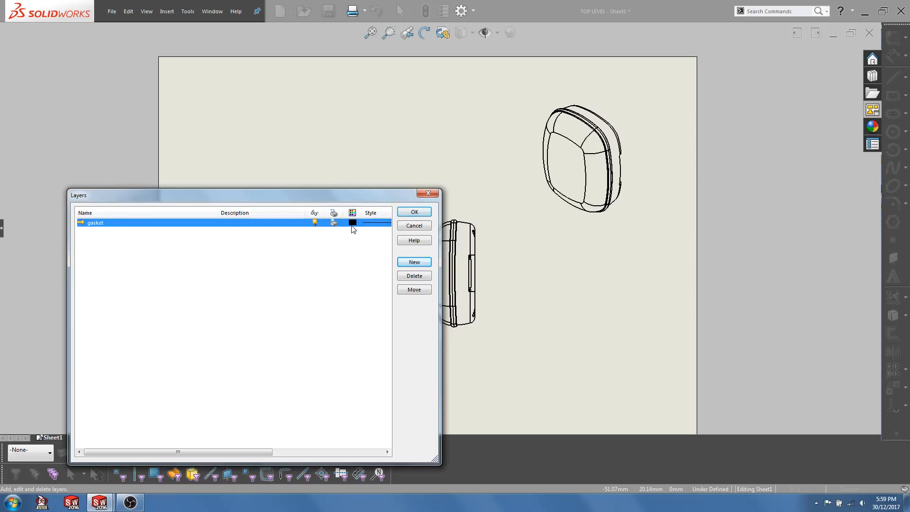
{"action": "left_click", "coordinate": [352, 223]}
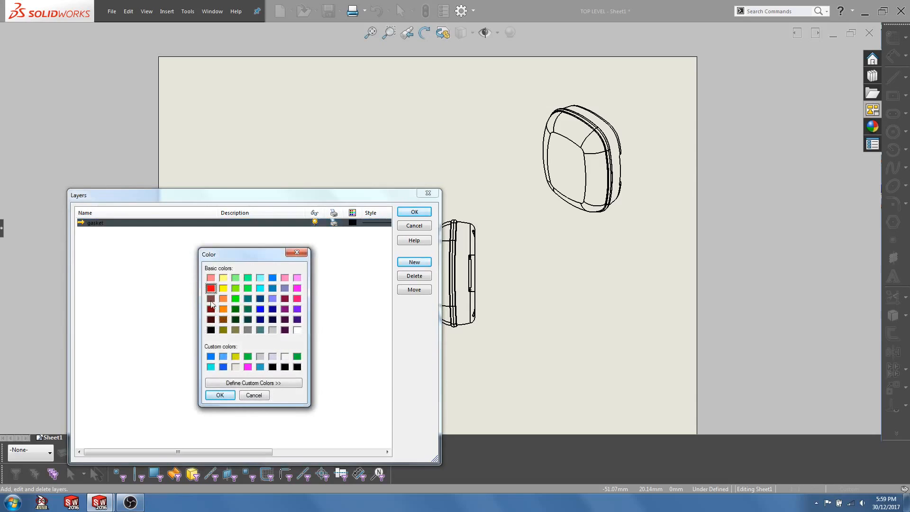
{"action": "left_click", "coordinate": [219, 395]}
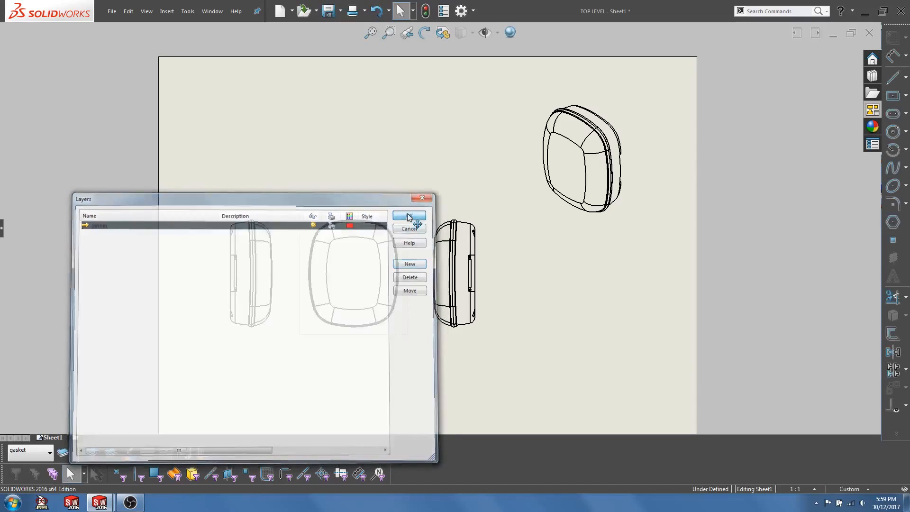
Step: Confirm the gasket layer and right-click the gasket in the isometric view
{"action": "left_click", "coordinate": [408, 215]}
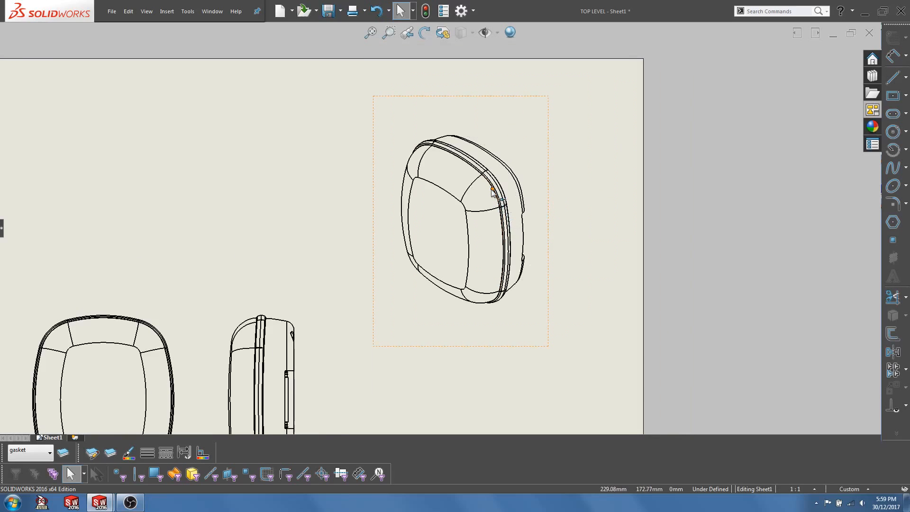
{"action": "right_click", "coordinate": [490, 192]}
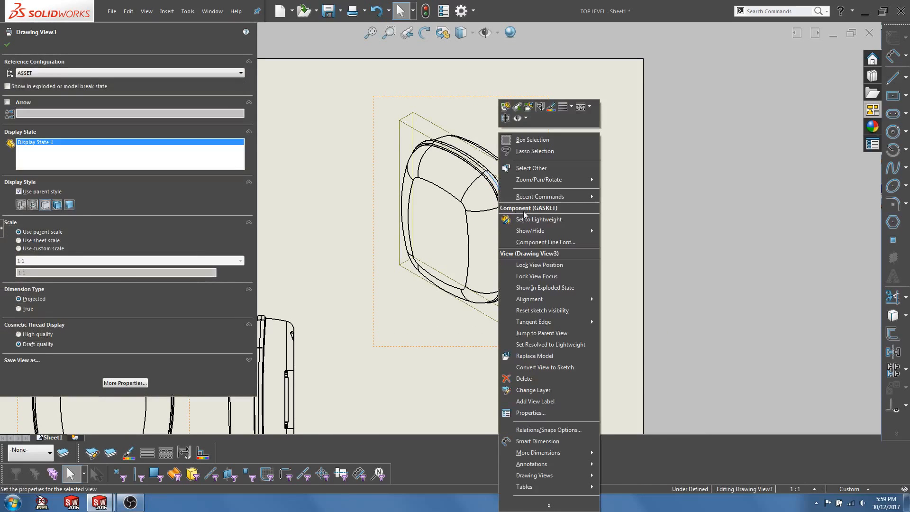
{"action": "mouse_move", "coordinate": [546, 242]}
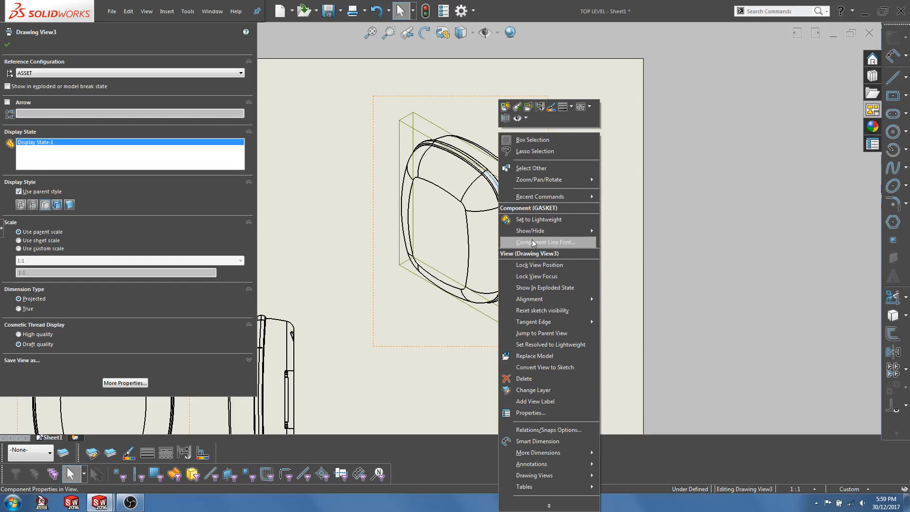
Step: Set the gasket's Component Line Font to the gasket layer, not document defaults, from selection
{"action": "left_click", "coordinate": [545, 242]}
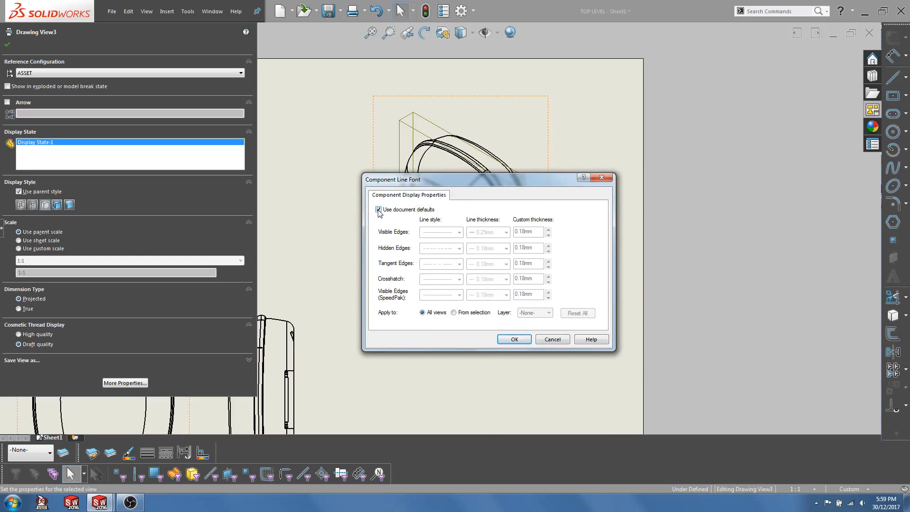
{"action": "left_click", "coordinate": [378, 210]}
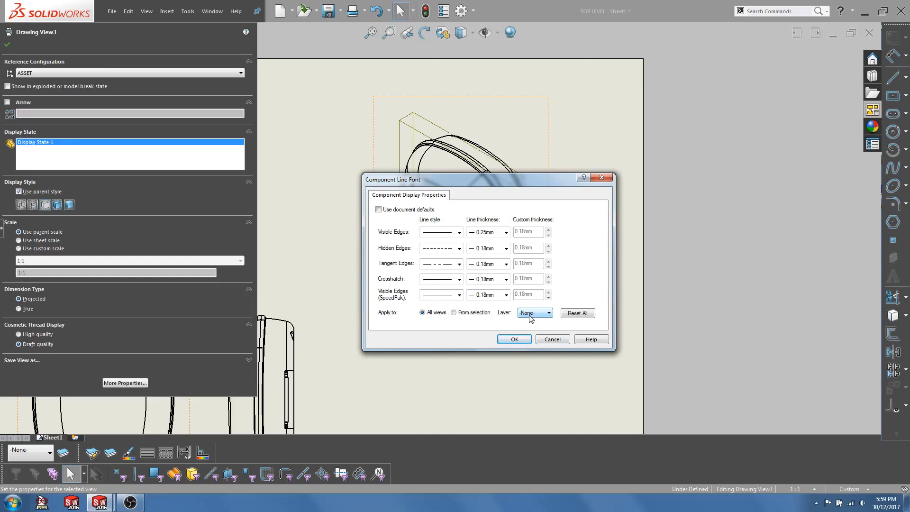
{"action": "left_click", "coordinate": [534, 313]}
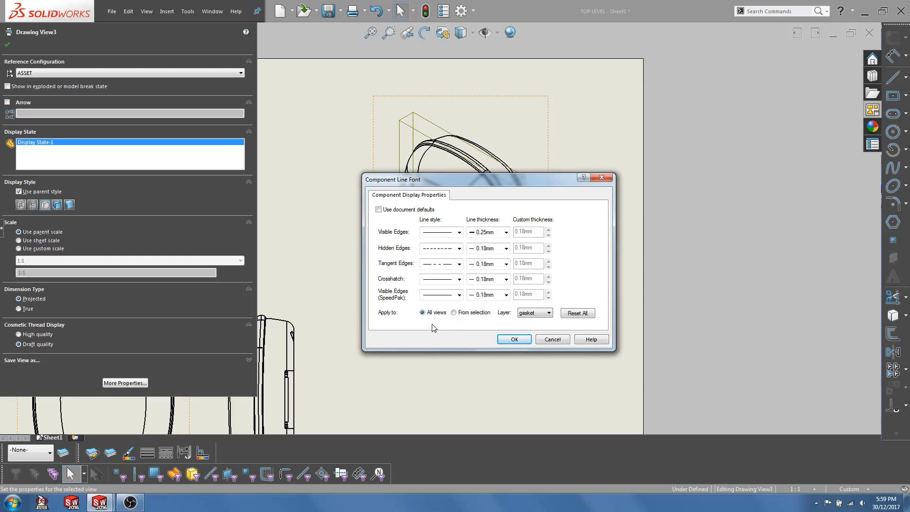
{"action": "mouse_move", "coordinate": [435, 324]}
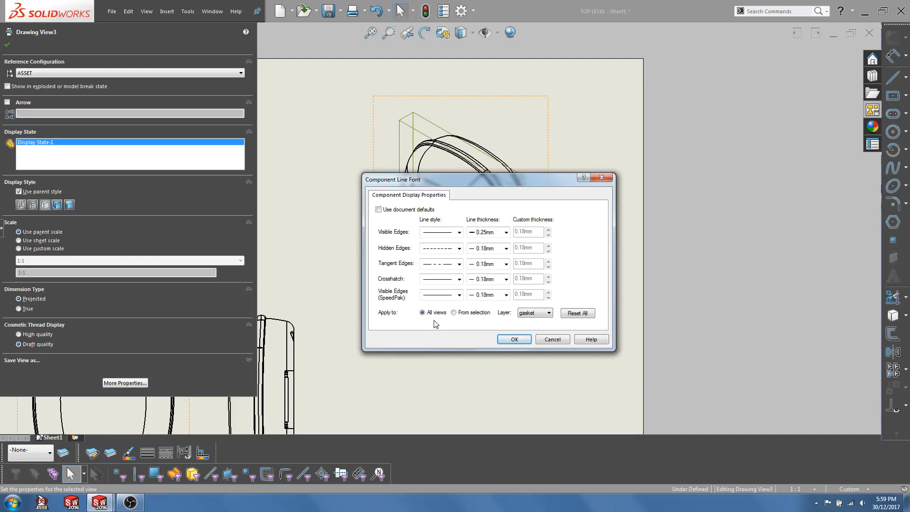
{"action": "mouse_move", "coordinate": [435, 320]}
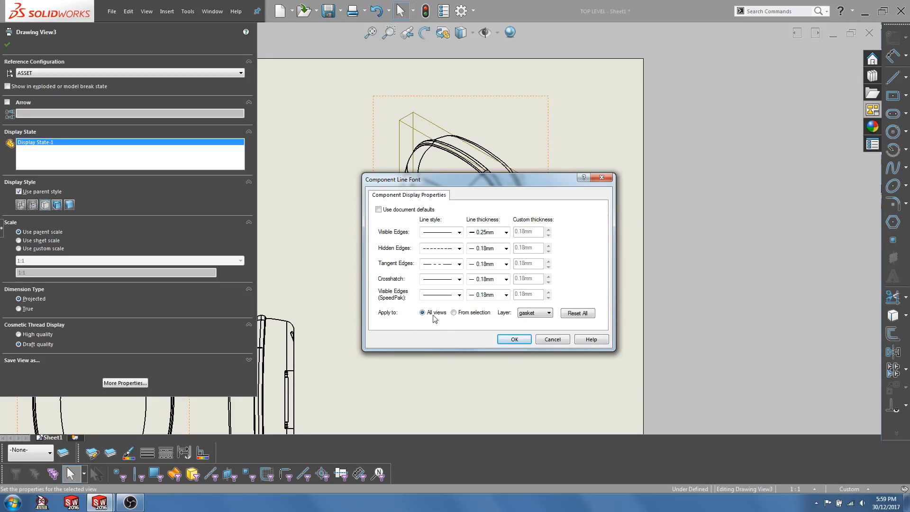
{"action": "mouse_move", "coordinate": [416, 325]}
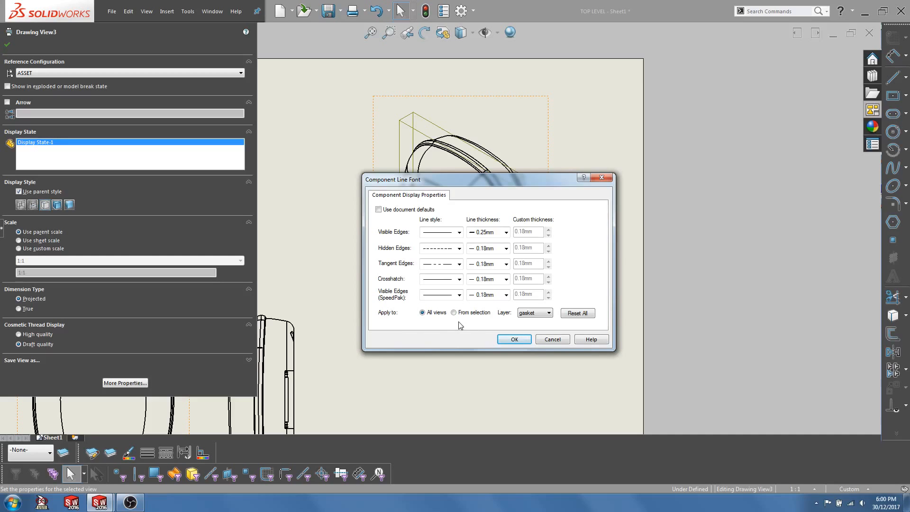
{"action": "mouse_move", "coordinate": [461, 326]}
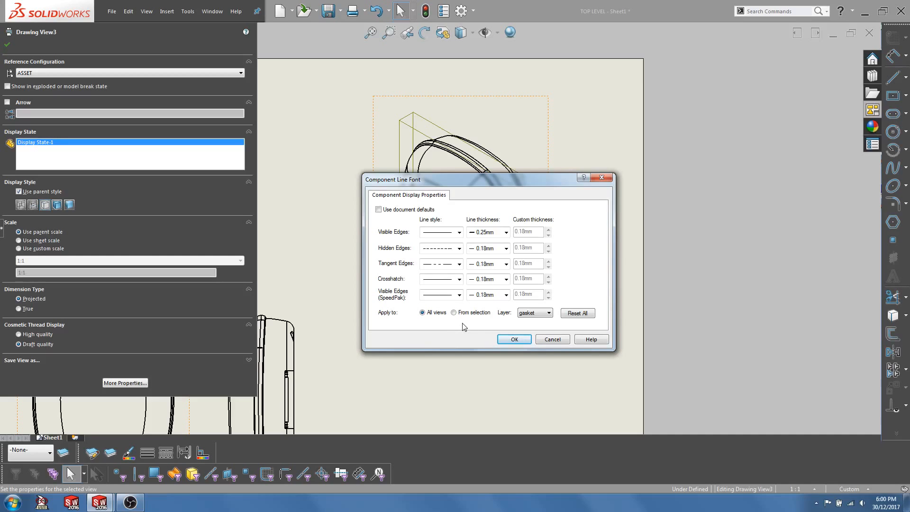
{"action": "left_click", "coordinate": [454, 312]}
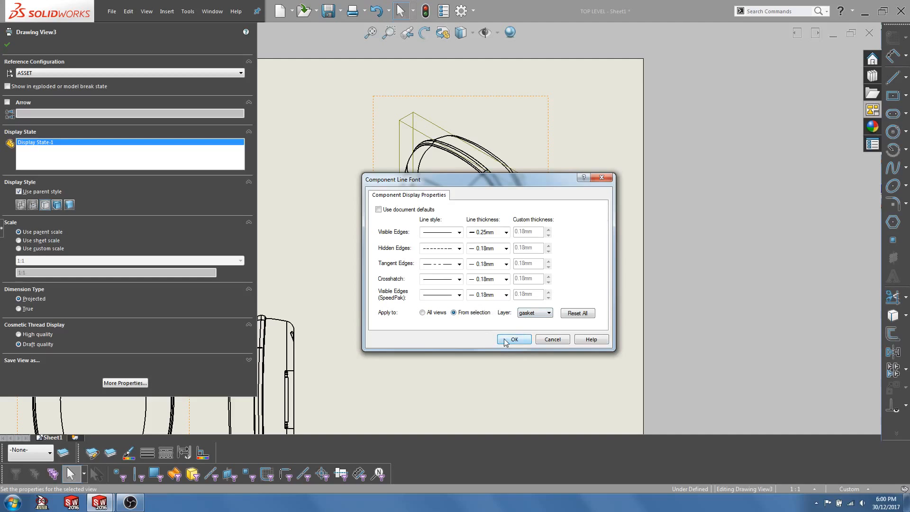
{"action": "left_click", "coordinate": [512, 339]}
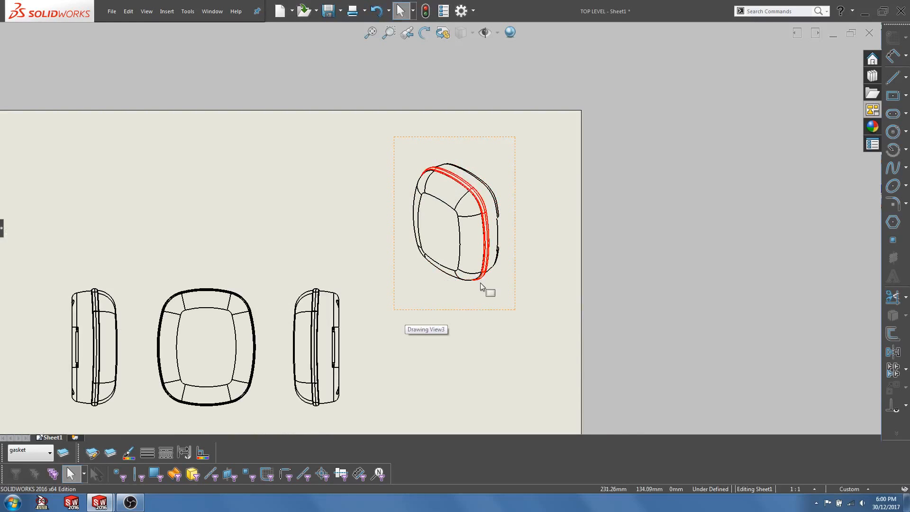
{"action": "left_click", "coordinate": [519, 347]}
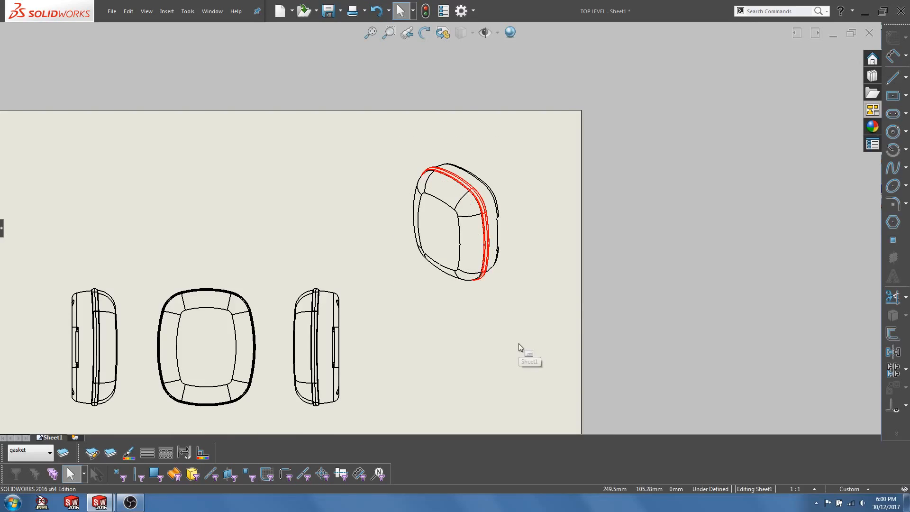